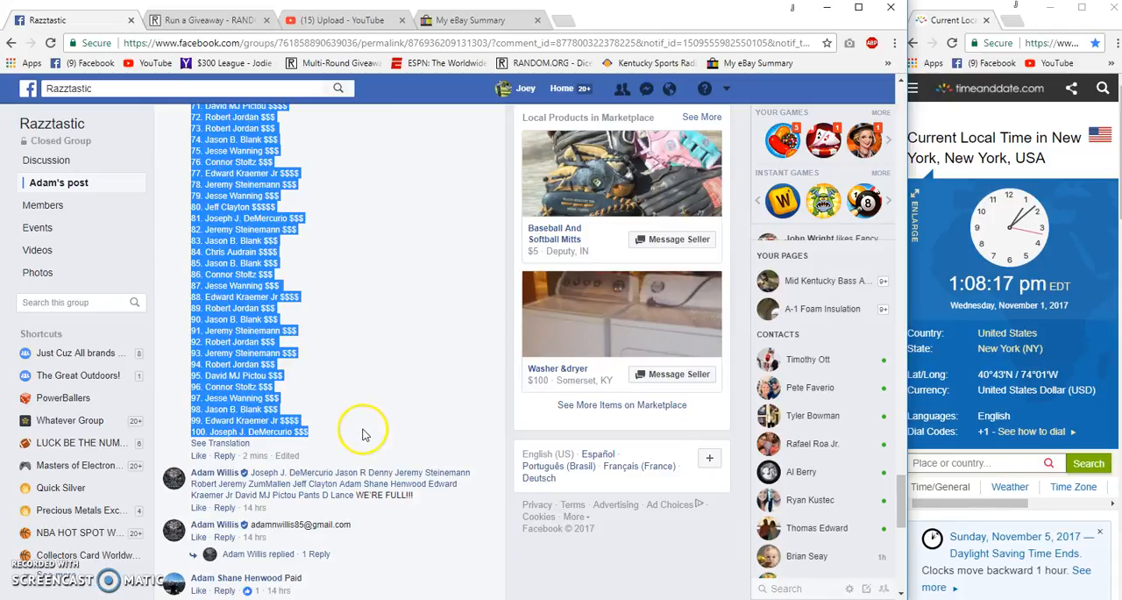
# Review the 100-entry post, then enter 9 total rounds in the RANDOM.ORG giveaway
pyautogui.scroll(-3)
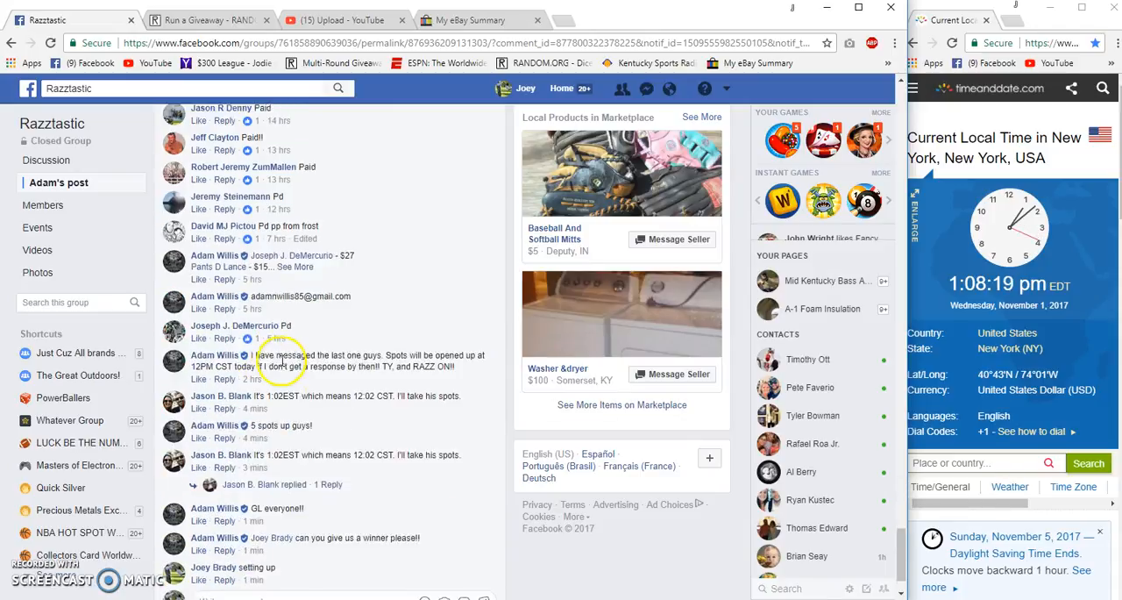
pyautogui.scroll(-3)
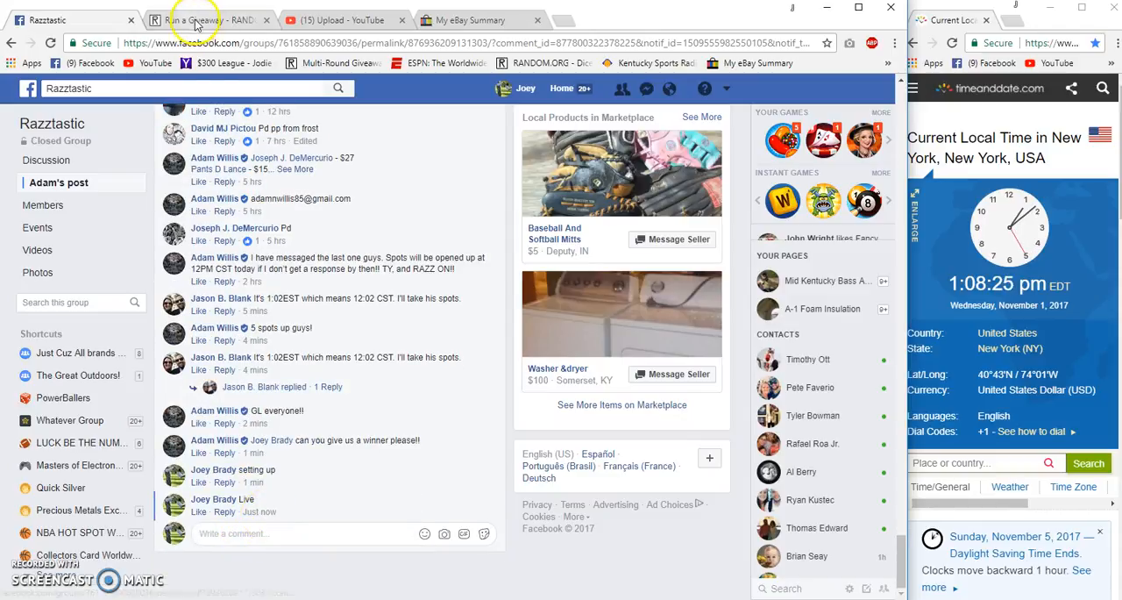
pyautogui.click(206, 19)
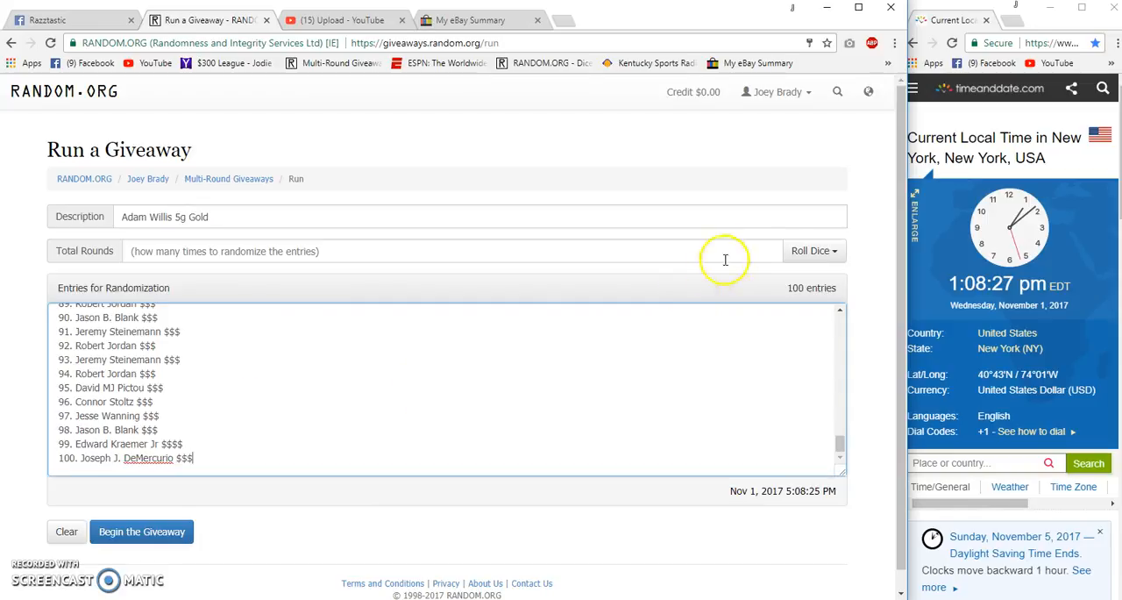
pyautogui.write('9')
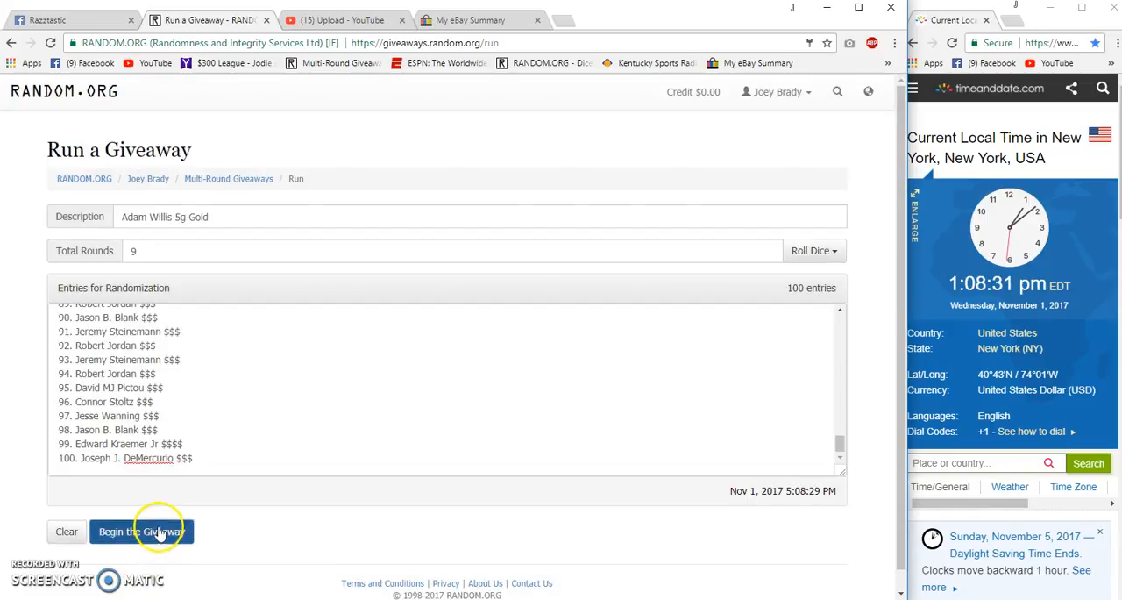
# Begin the nine-round giveaway and advance rounds until round 6 of 9 is randomizing
pyautogui.click(141, 531)
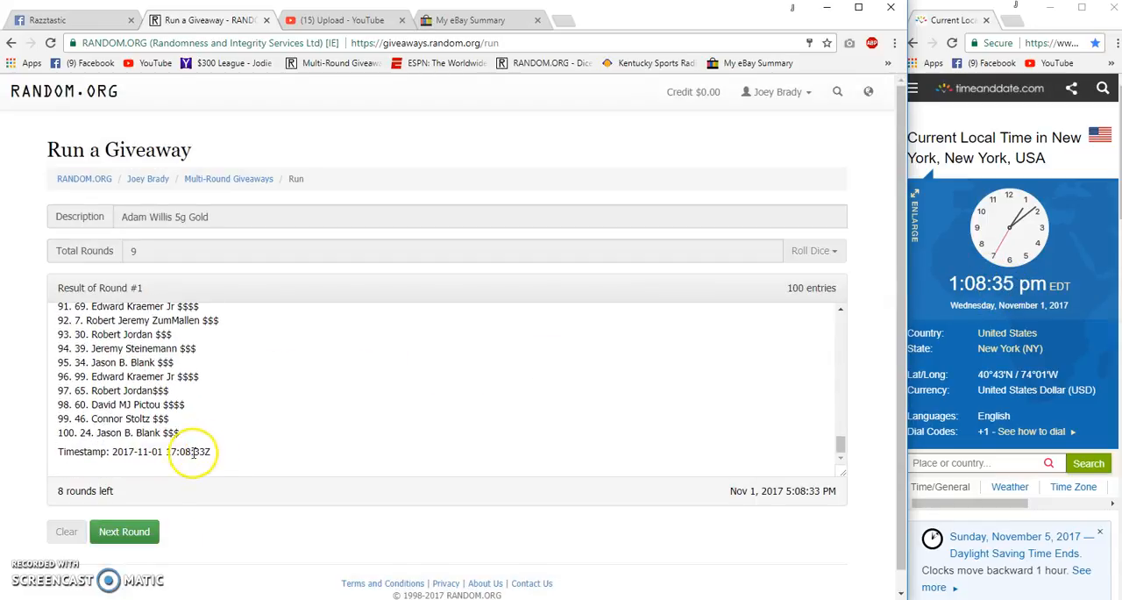
pyautogui.click(123, 531)
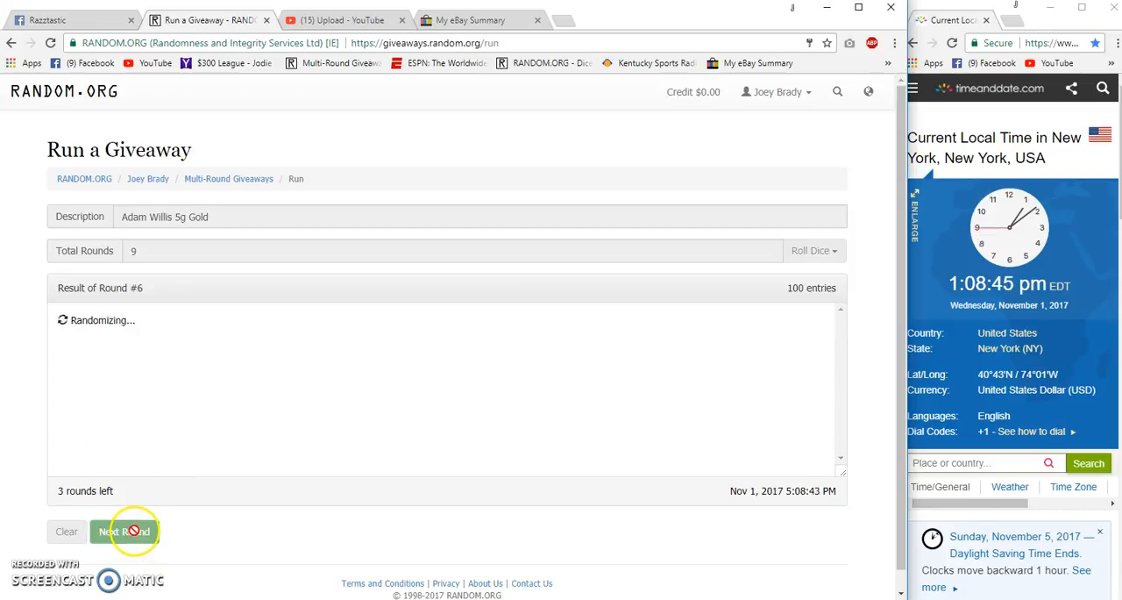